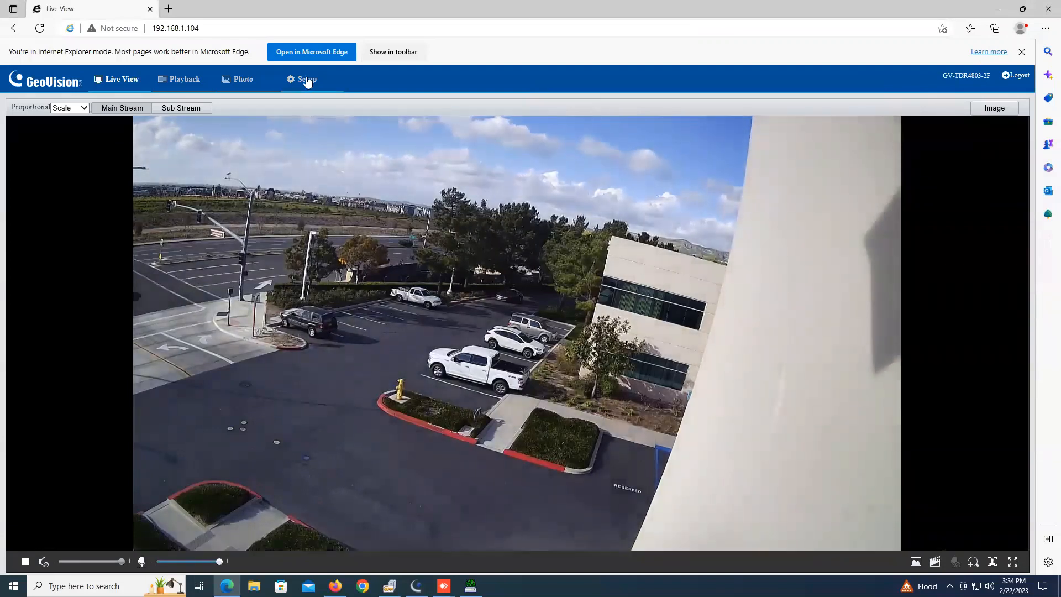
Set Audio Input to On in the camera's Video & Audio settings and save.
left_click(306, 79)
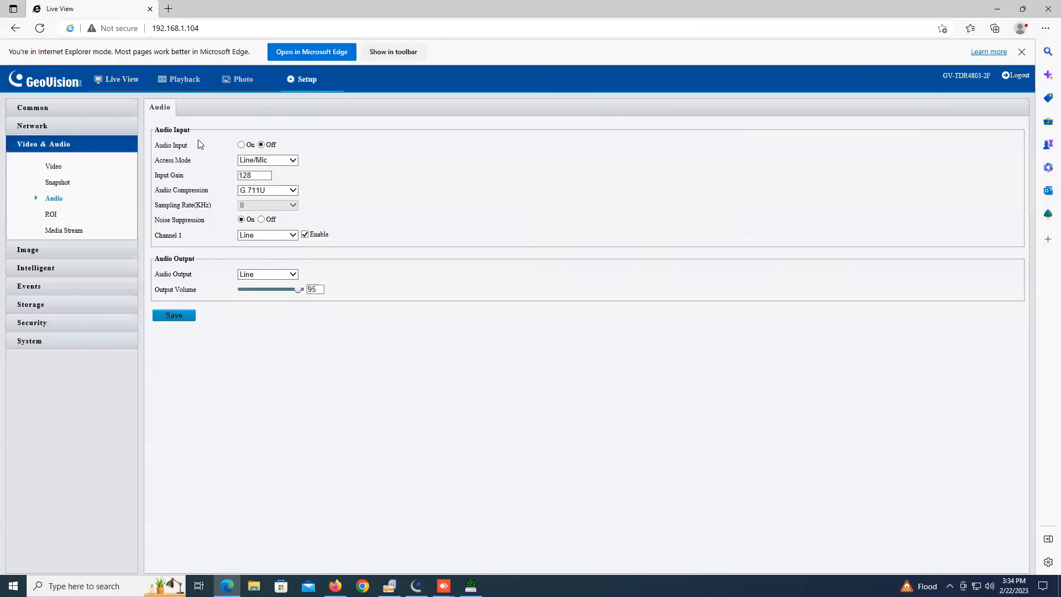
mouse_move(44, 147)
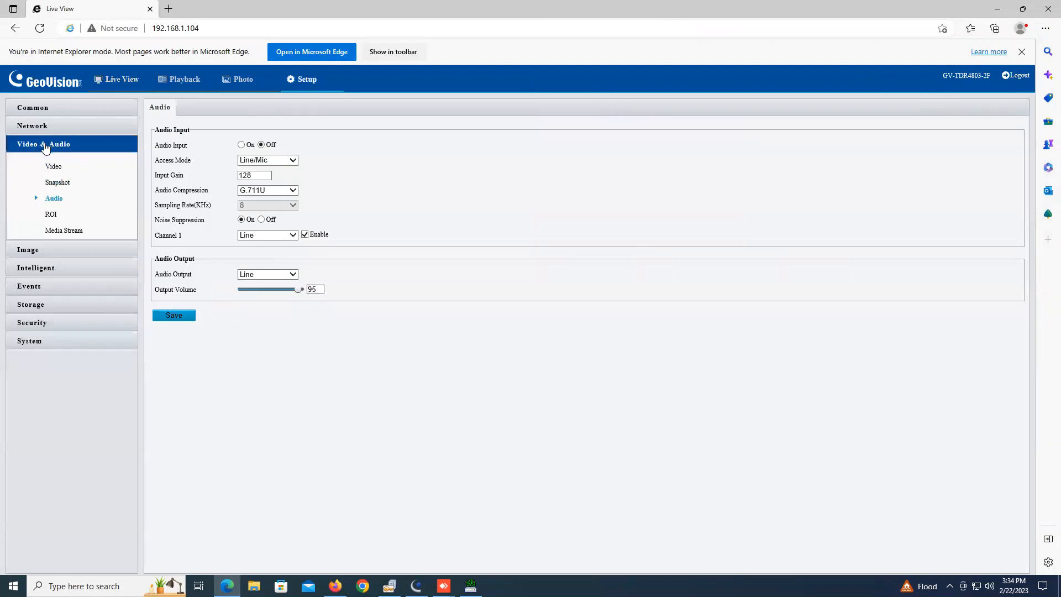
mouse_move(56, 203)
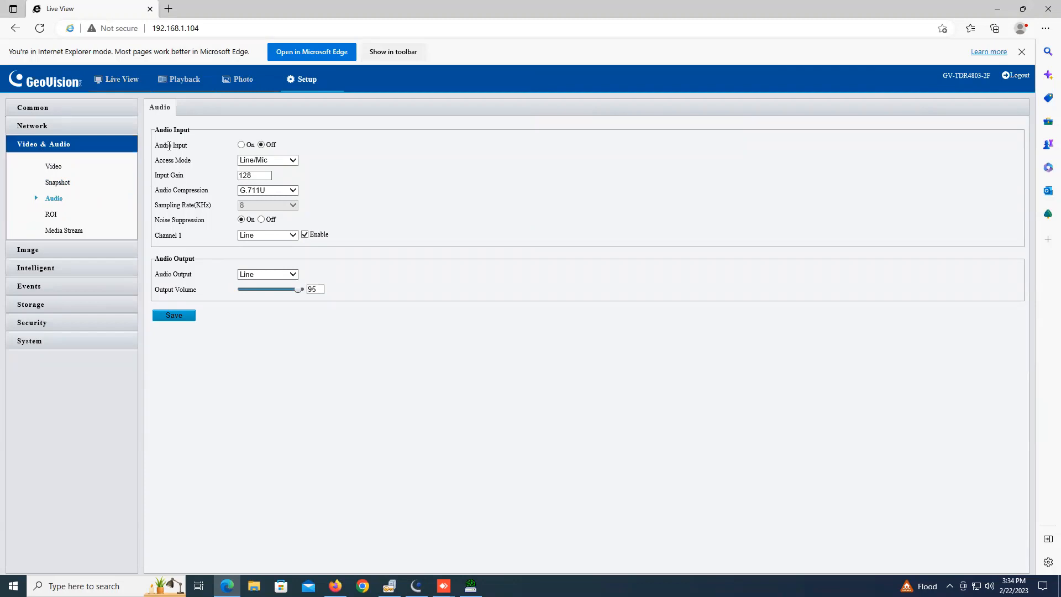
left_click(241, 145)
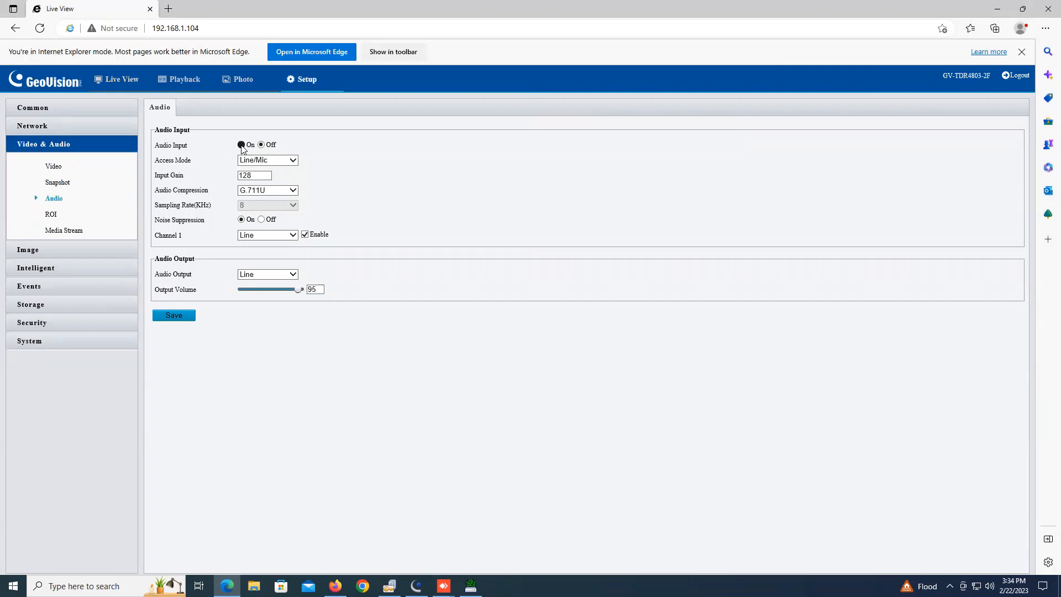
left_click(241, 145)
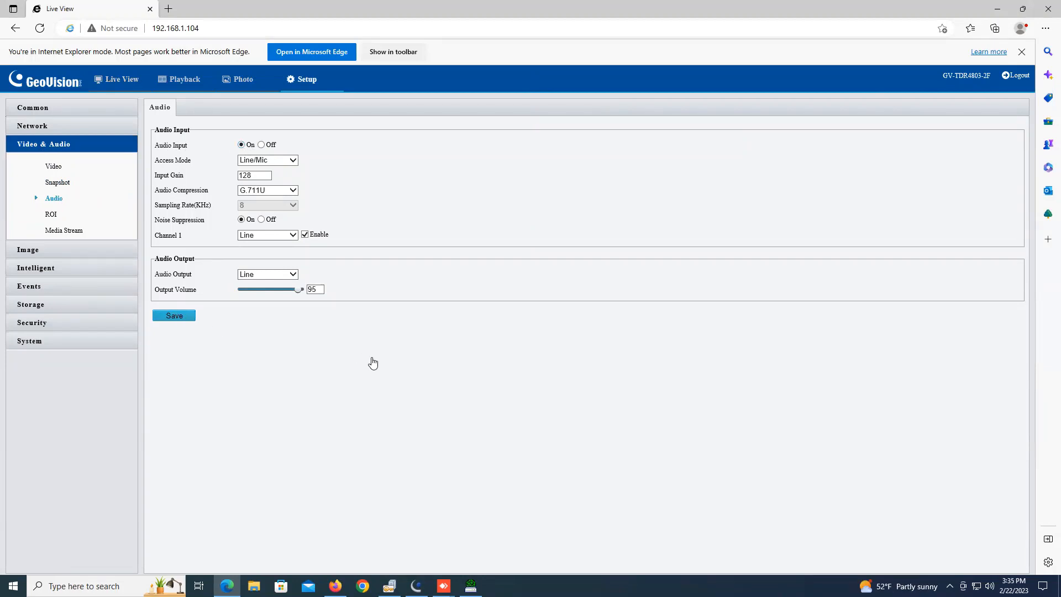
left_click(173, 315)
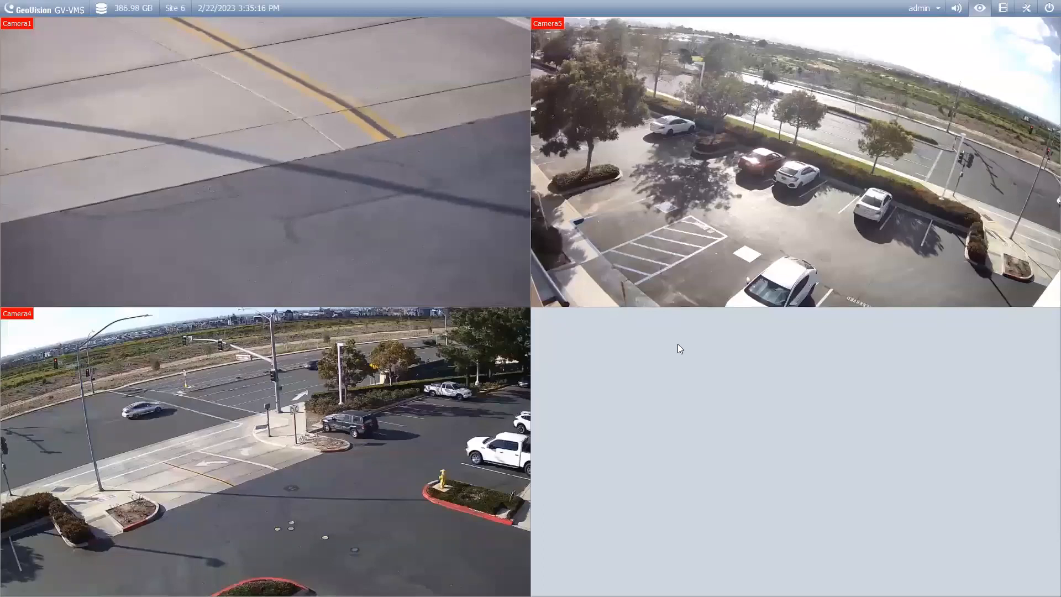
mouse_move(1027, 7)
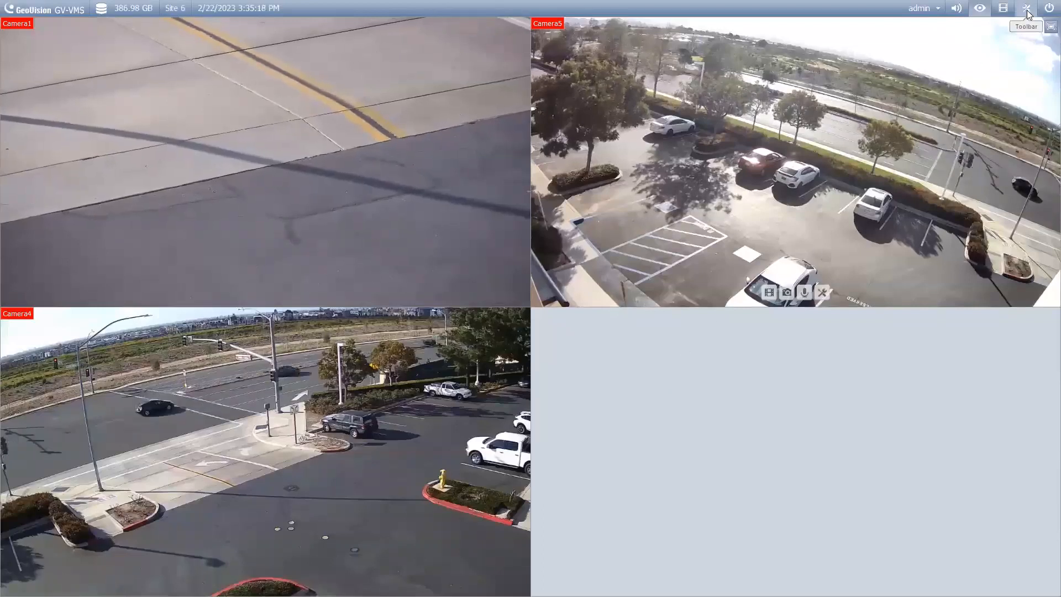
Reach Configure > Camera Install and bring up the settings for camera 3.
left_click(1025, 7)
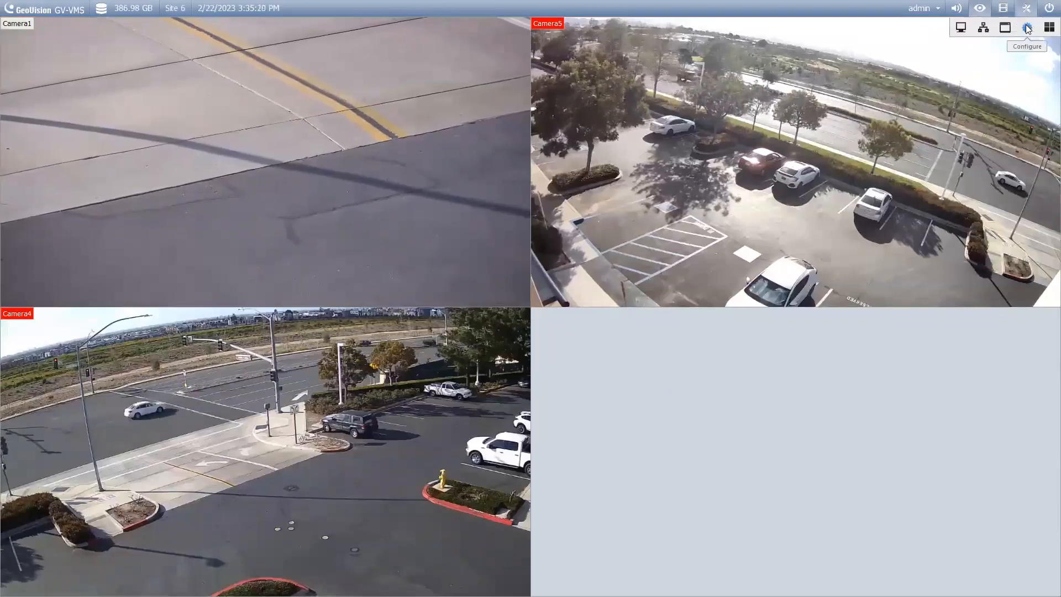
left_click(1027, 26)
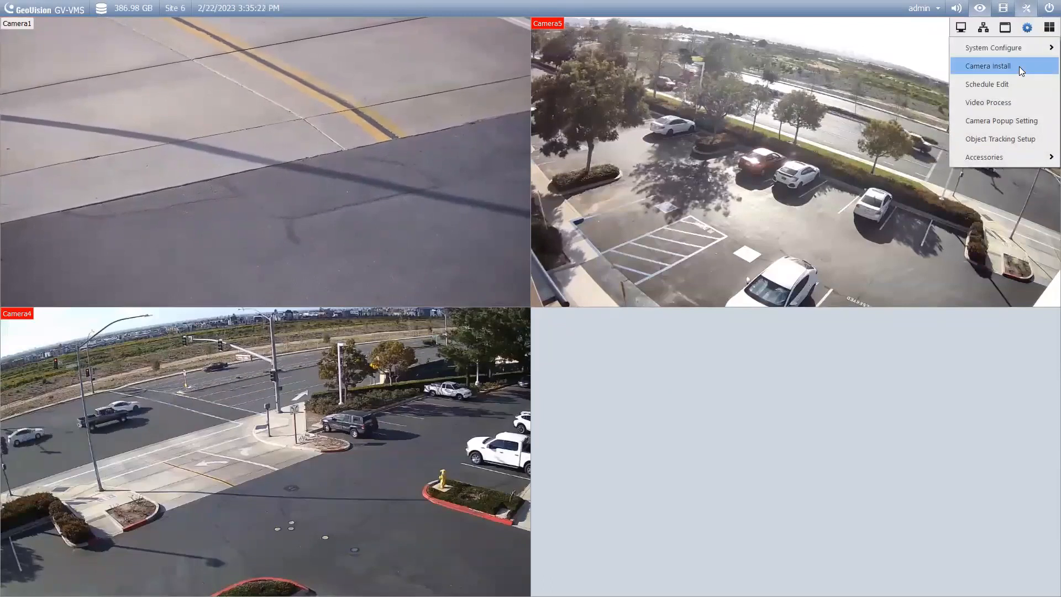
left_click(987, 65)
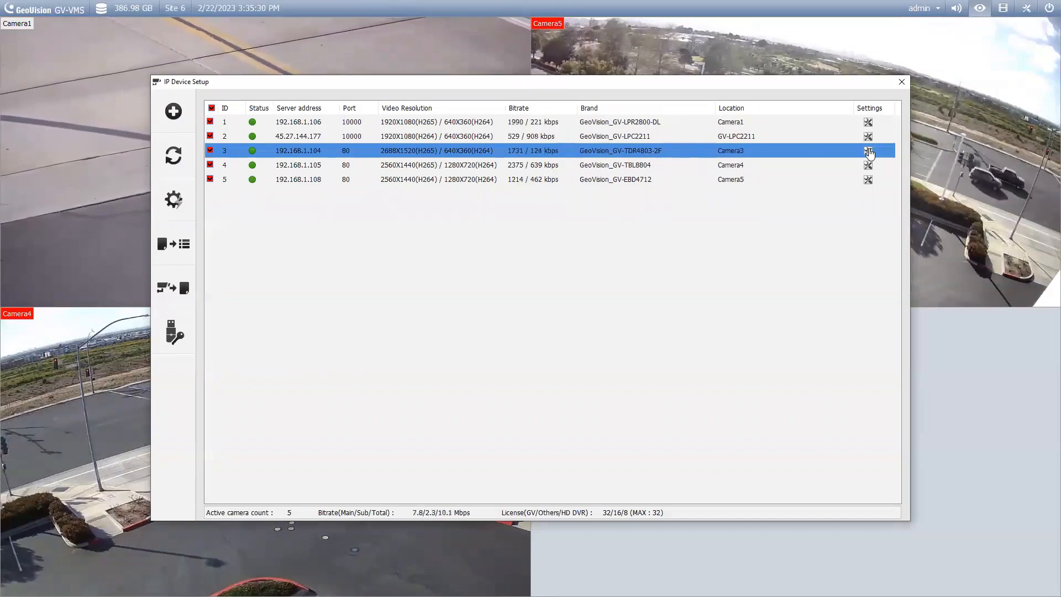
left_click(868, 150)
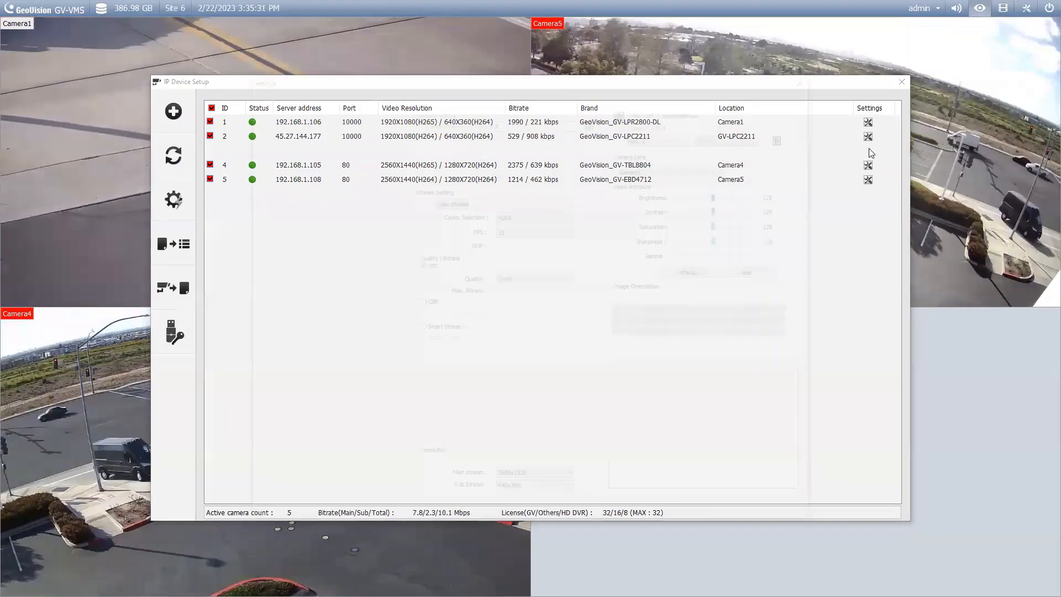
Tick Rec Audio and Wave Out in camera 3's Audio Setting and confirm with OK.
left_click(869, 151)
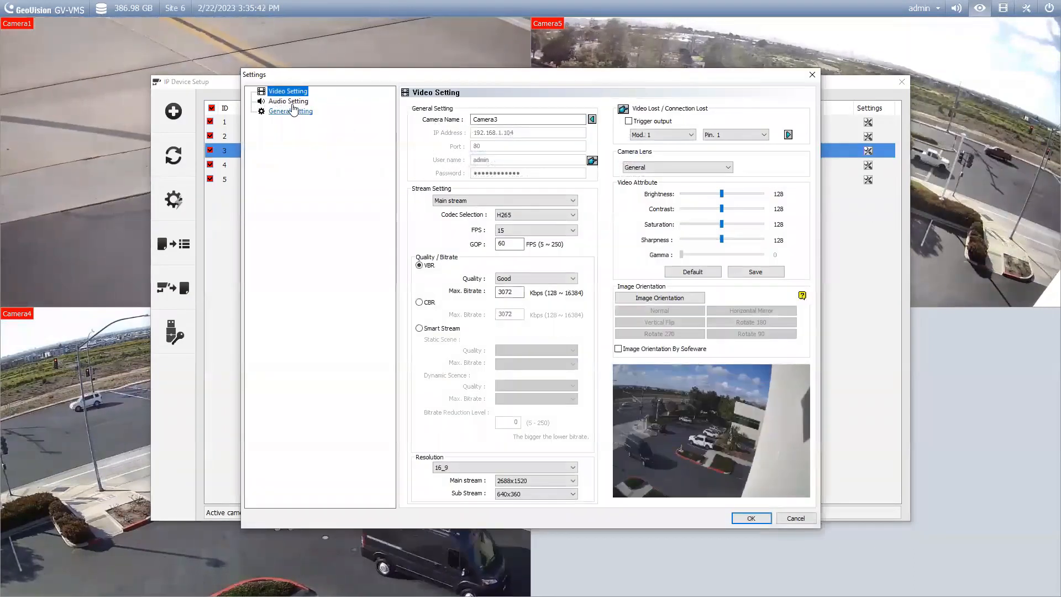
left_click(287, 100)
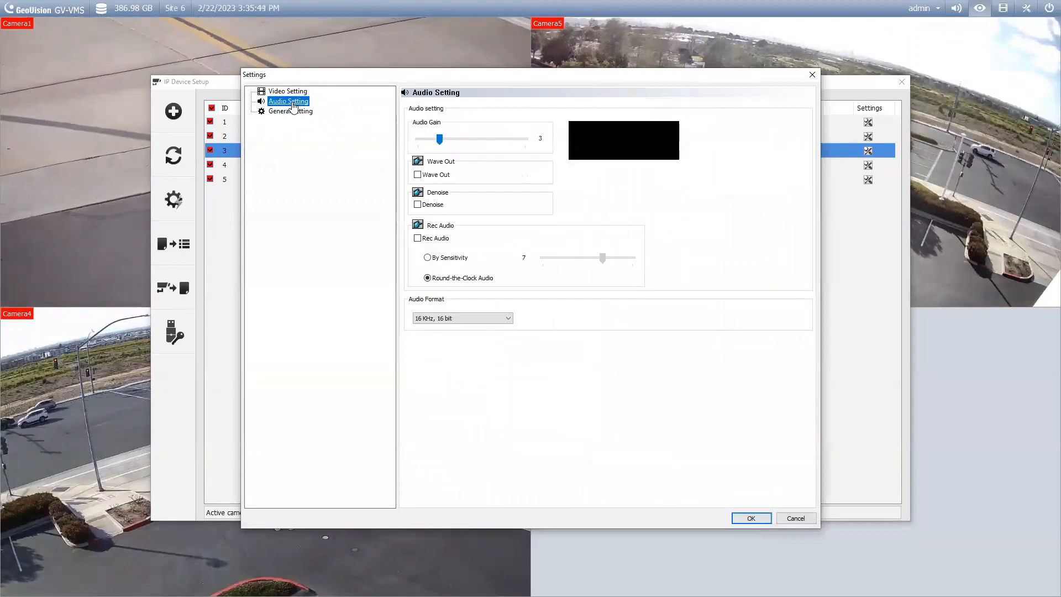
mouse_move(418, 242)
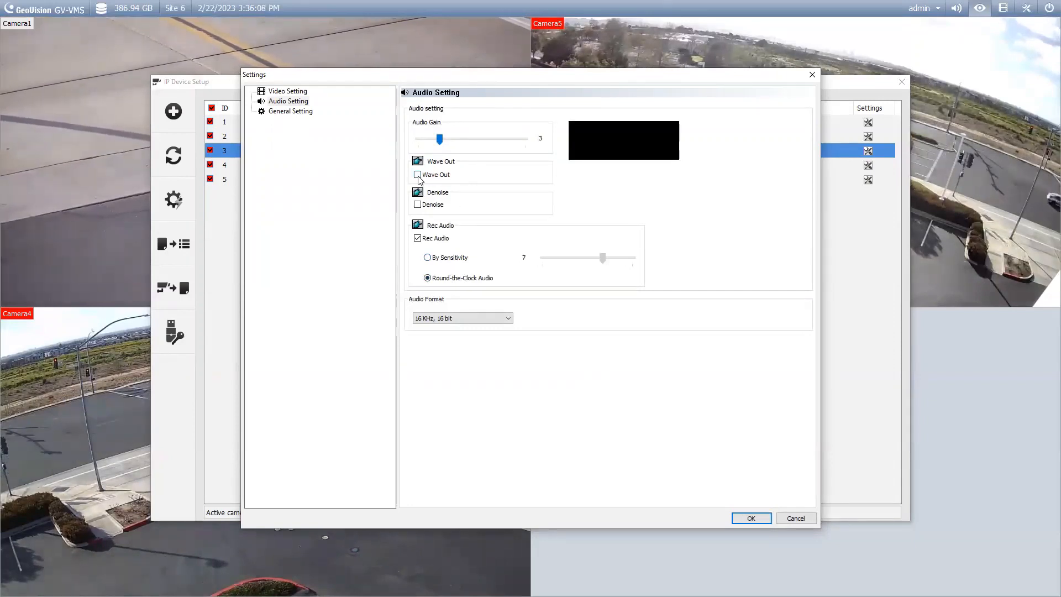
left_click(418, 174)
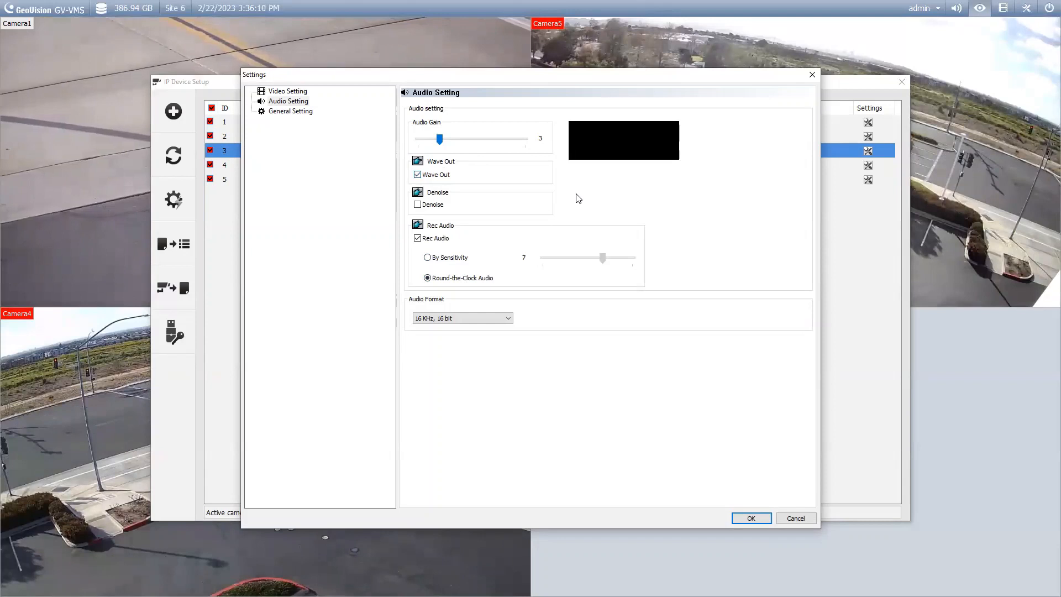
mouse_move(100, 198)
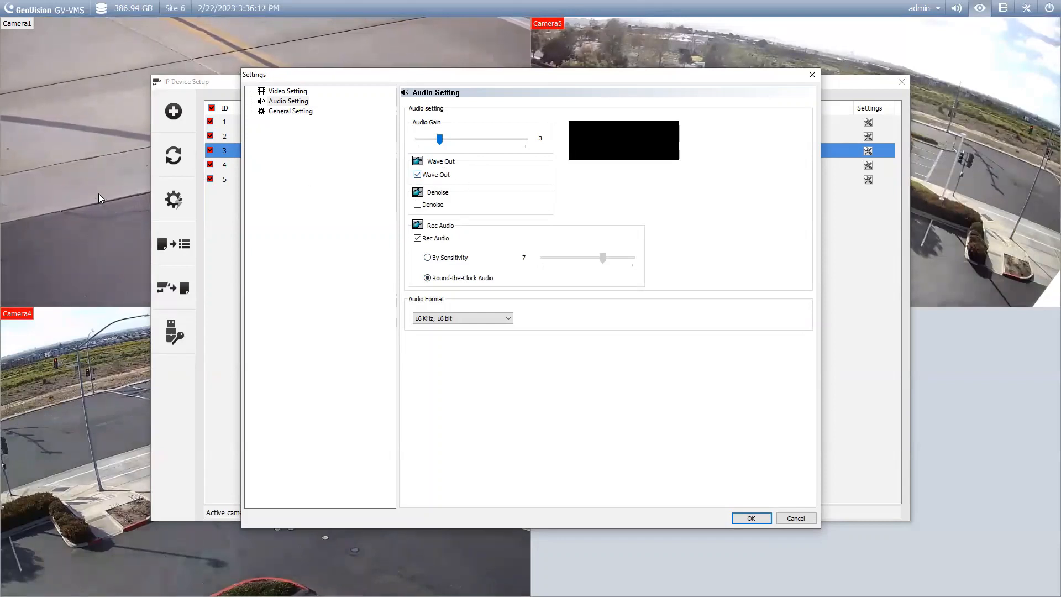
mouse_move(423, 179)
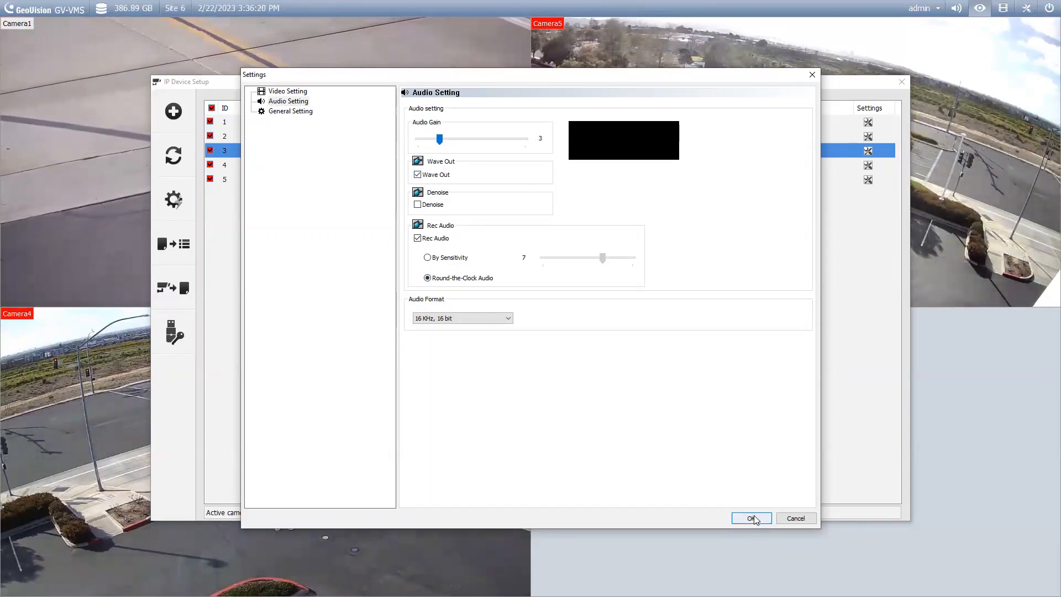
left_click(750, 517)
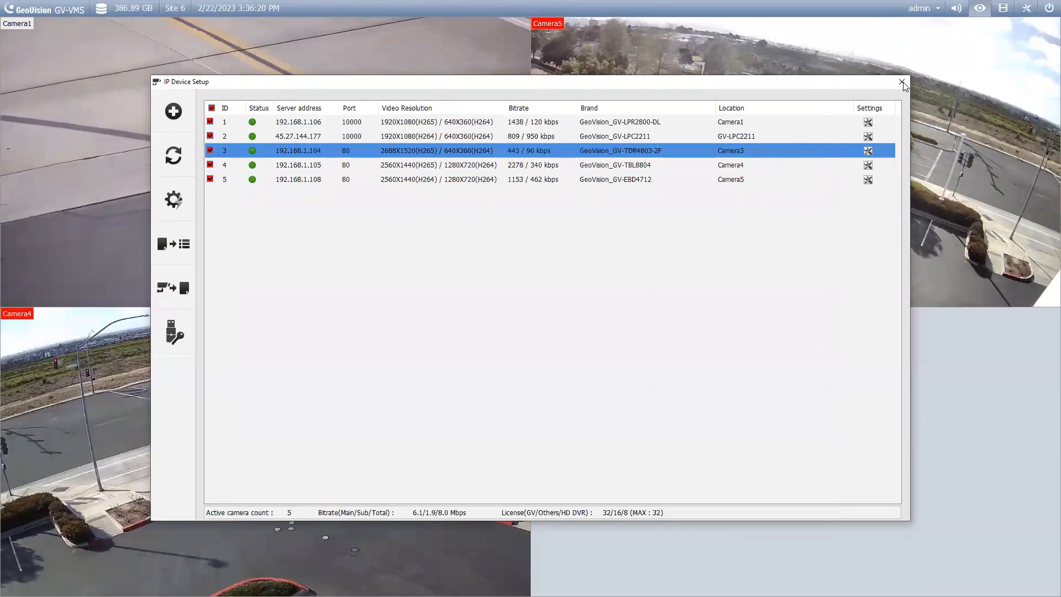
Drag Camera3 from the Content List into the empty tile, filling all four live-view tiles.
left_click(903, 82)
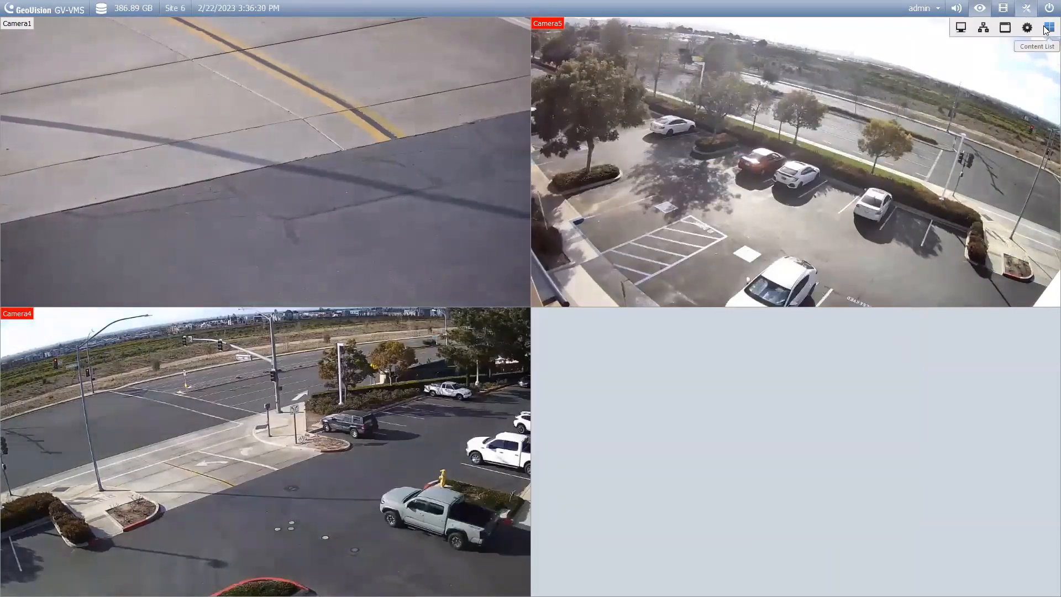
left_click(1050, 27)
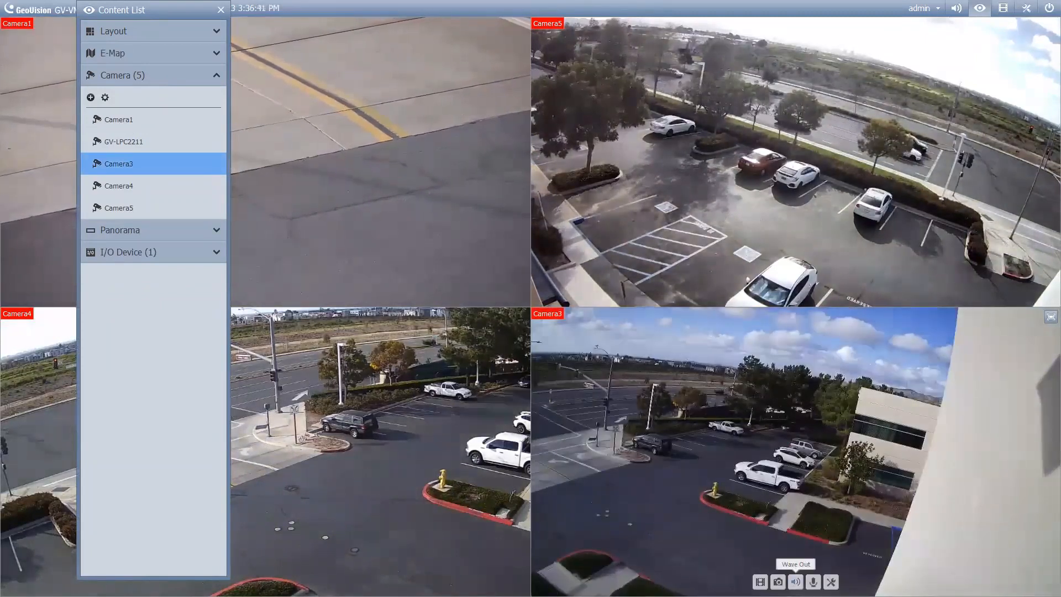
mouse_move(813, 583)
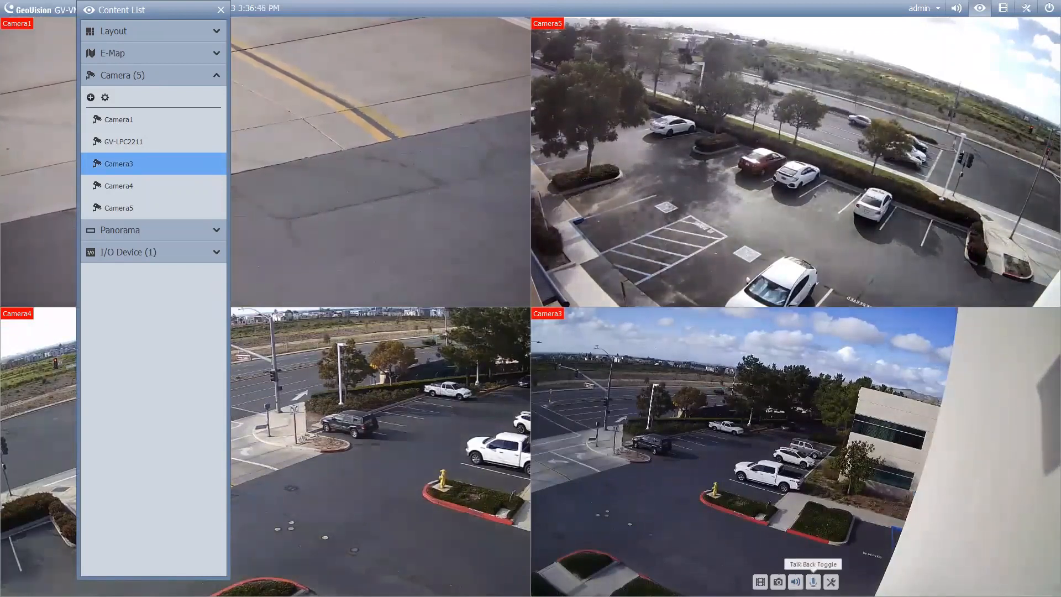
mouse_move(795, 582)
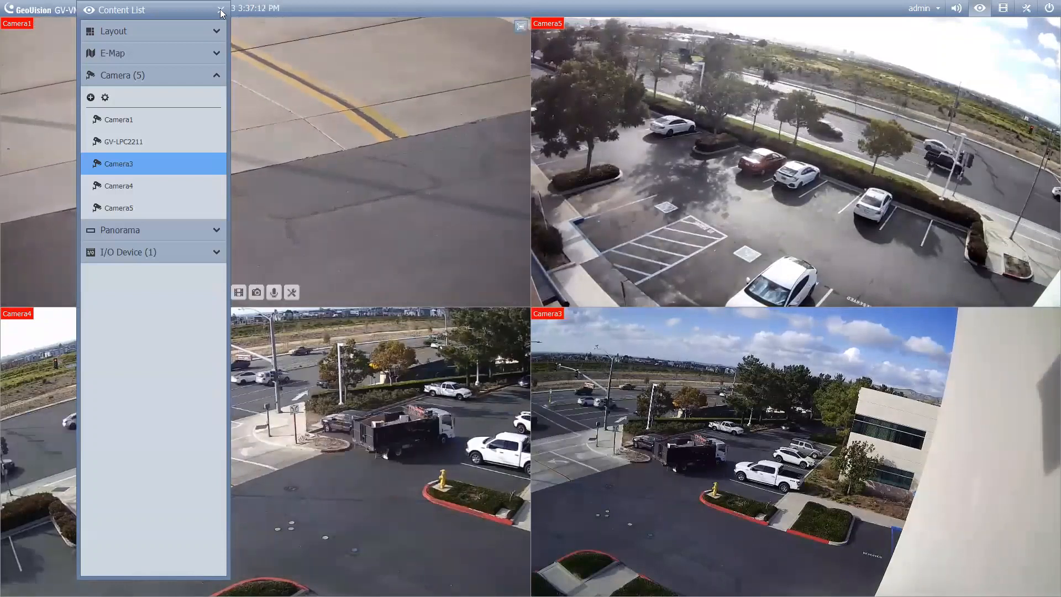
left_click(221, 12)
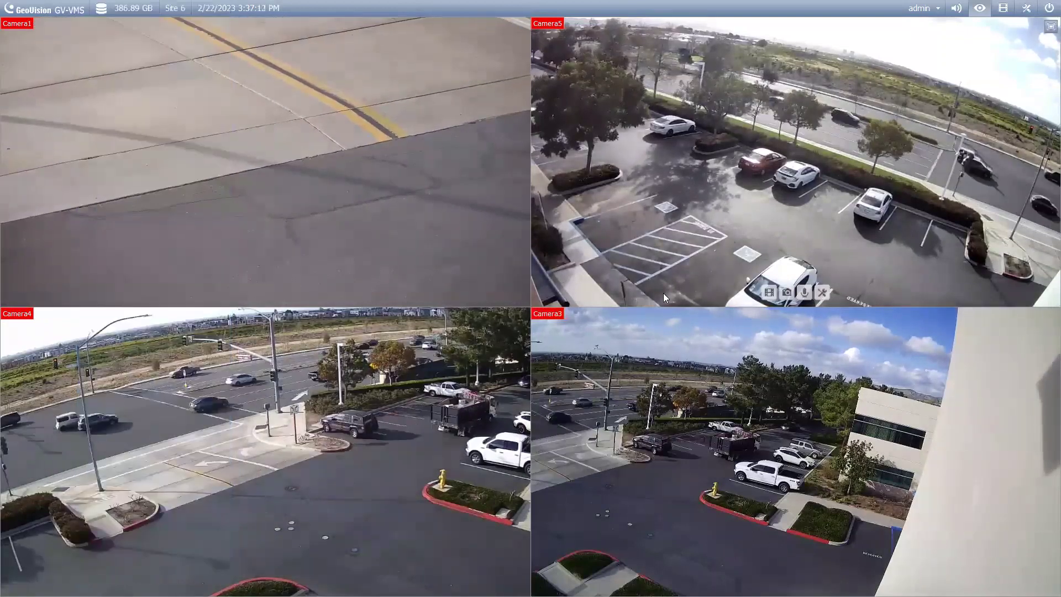